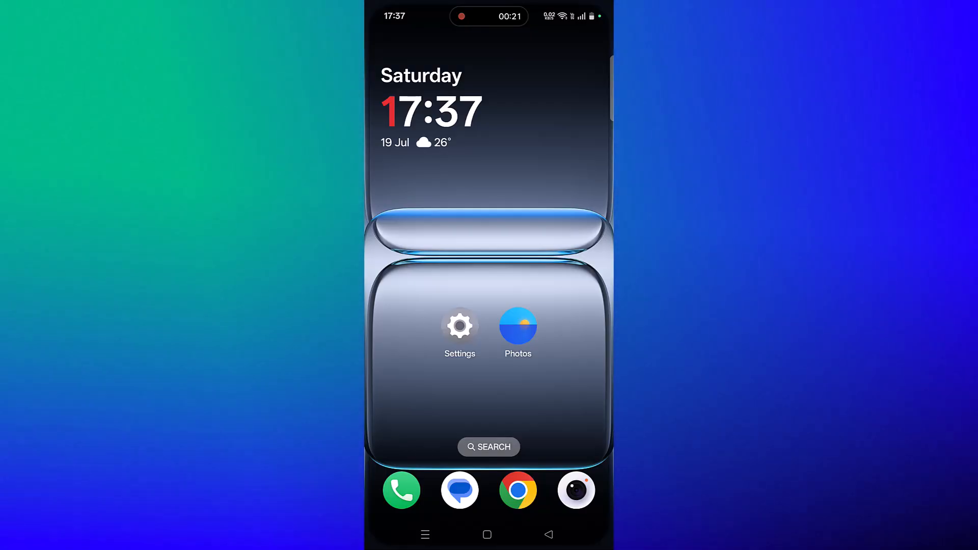
- Reach the System & update page listing update, navigation, language and reset options
{"action": "left_click", "coordinate": [459, 326]}
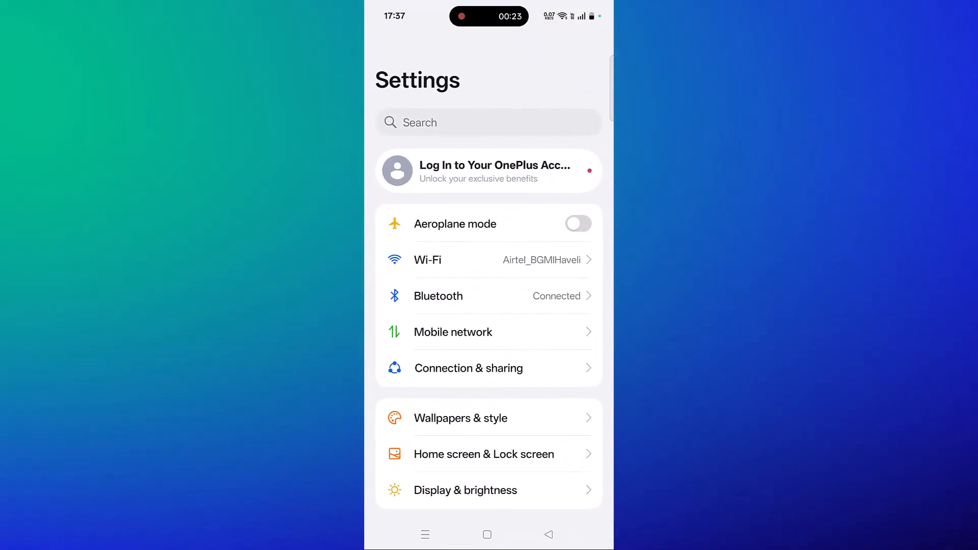
{"action": "scroll", "scroll_direction": "down", "scroll_amount": 3}
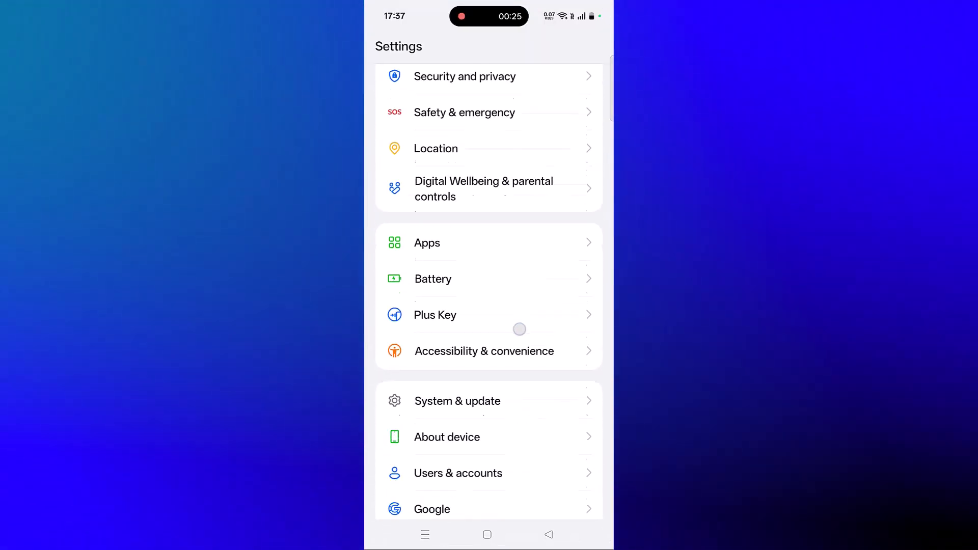
{"action": "scroll", "scroll_direction": "down", "scroll_amount": 3}
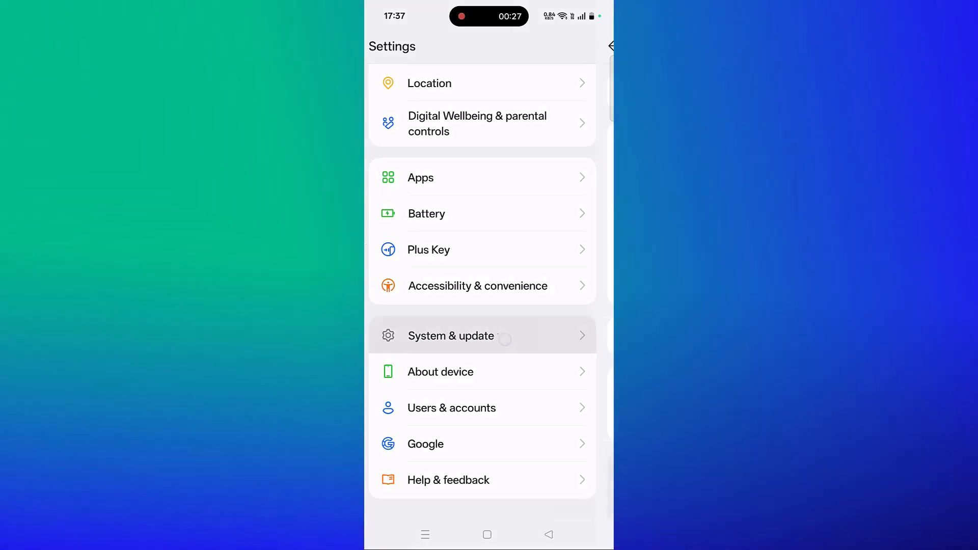
{"action": "left_click", "coordinate": [451, 335]}
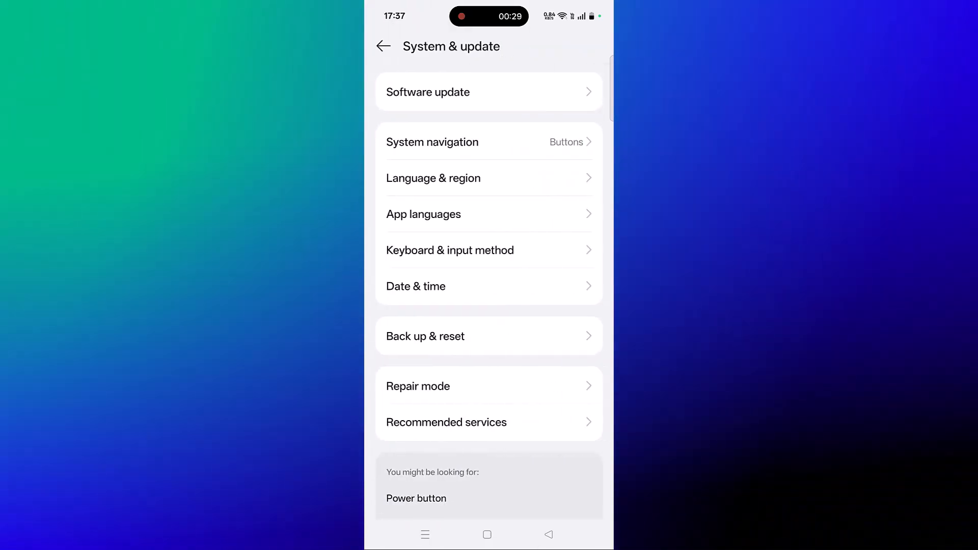
- Verify the Circle to Search toggle is on in System navigation and return home
{"action": "left_click", "coordinate": [432, 141]}
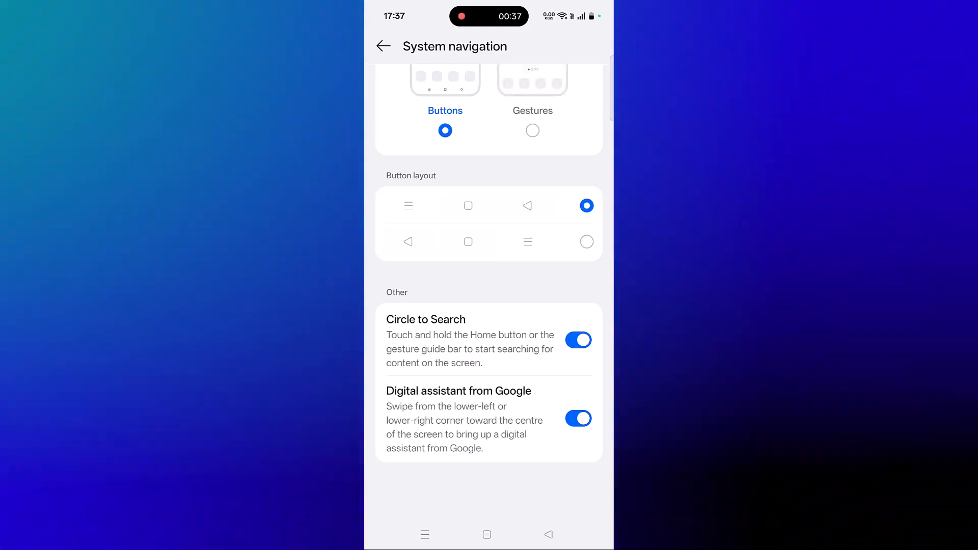
{"action": "left_click", "coordinate": [486, 535]}
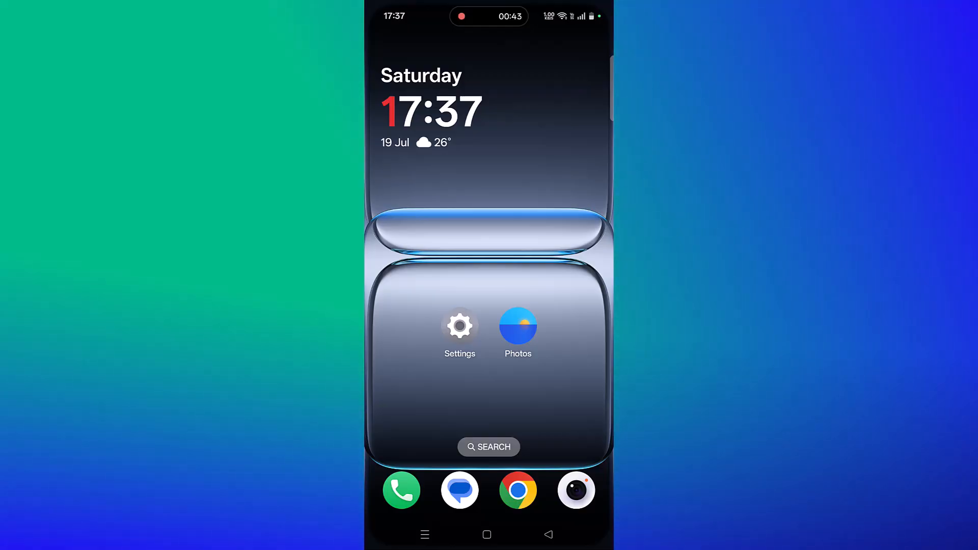
- View today's phone photo in Photos so Circle to Search identifies the OnePlus Nord 5
{"action": "left_click", "coordinate": [517, 326]}
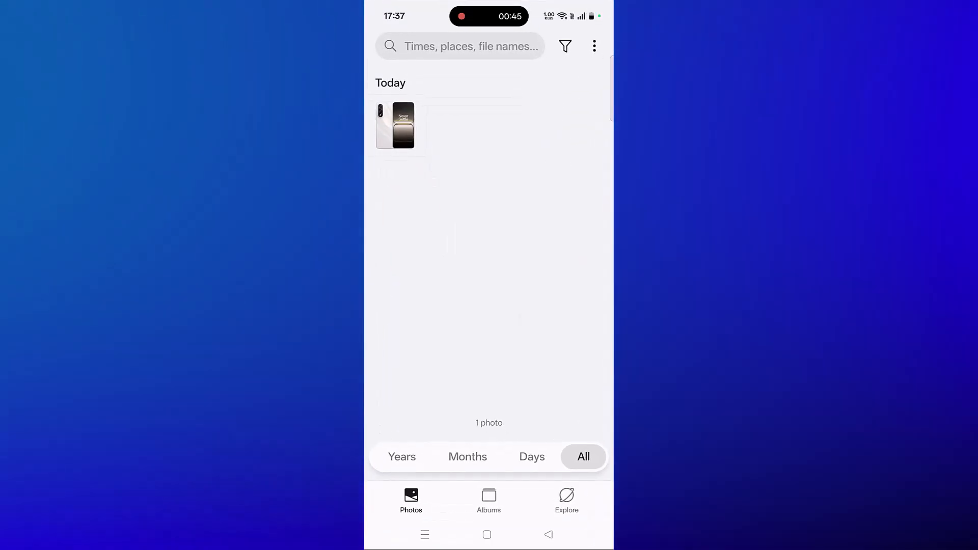
{"action": "left_click", "coordinate": [396, 125]}
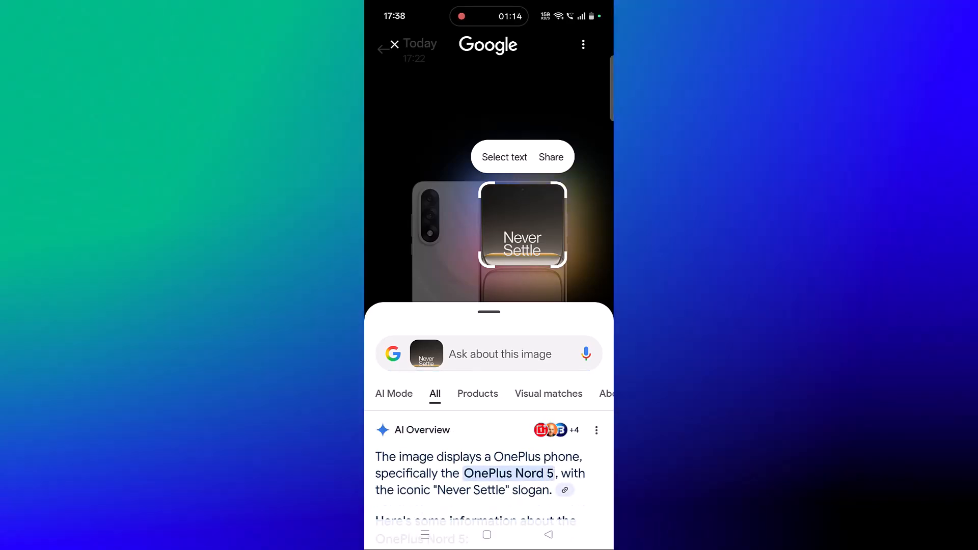
{"action": "scroll", "scroll_direction": "down", "scroll_amount": 3}
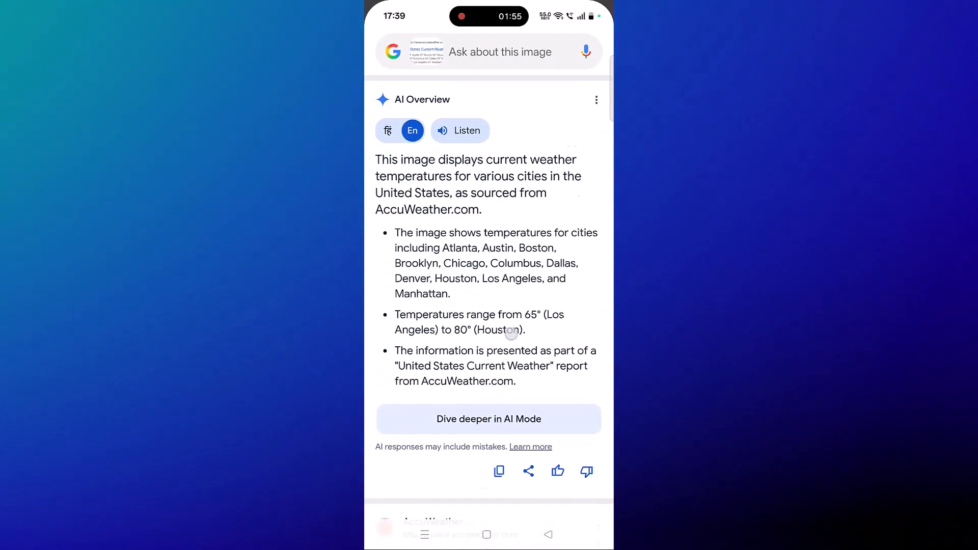
- Scroll the AI Overview of US city temperatures to the suggested AccuWeather query
{"action": "scroll", "scroll_direction": "down", "scroll_amount": 3}
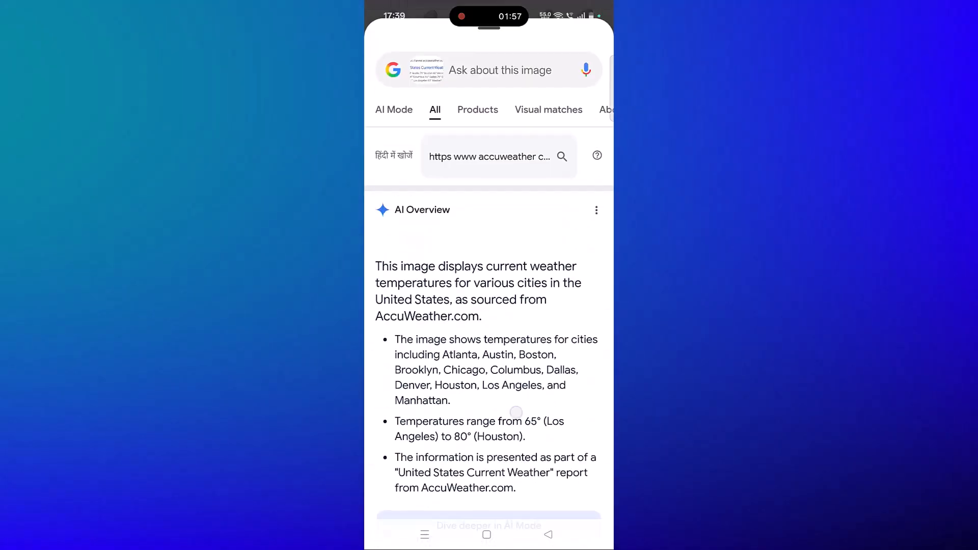